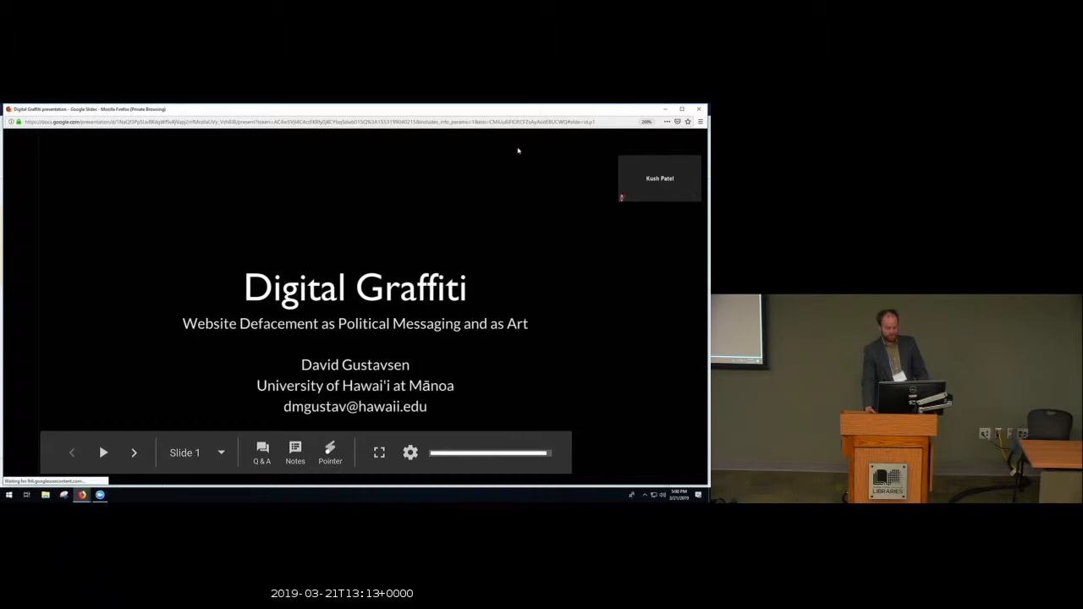
pyautogui.click(133, 452)
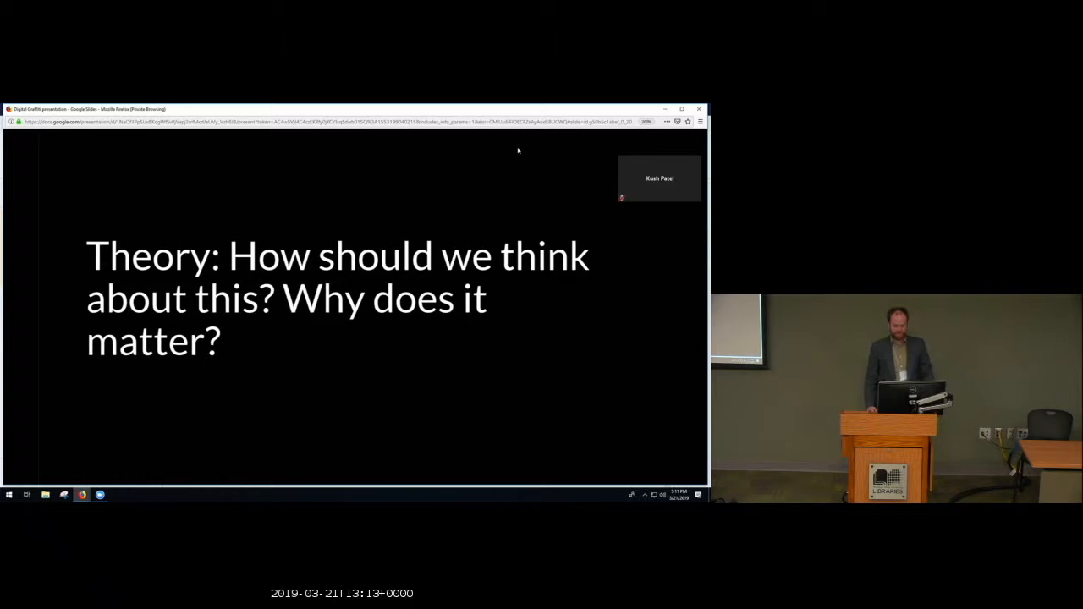
pyautogui.press('Right')
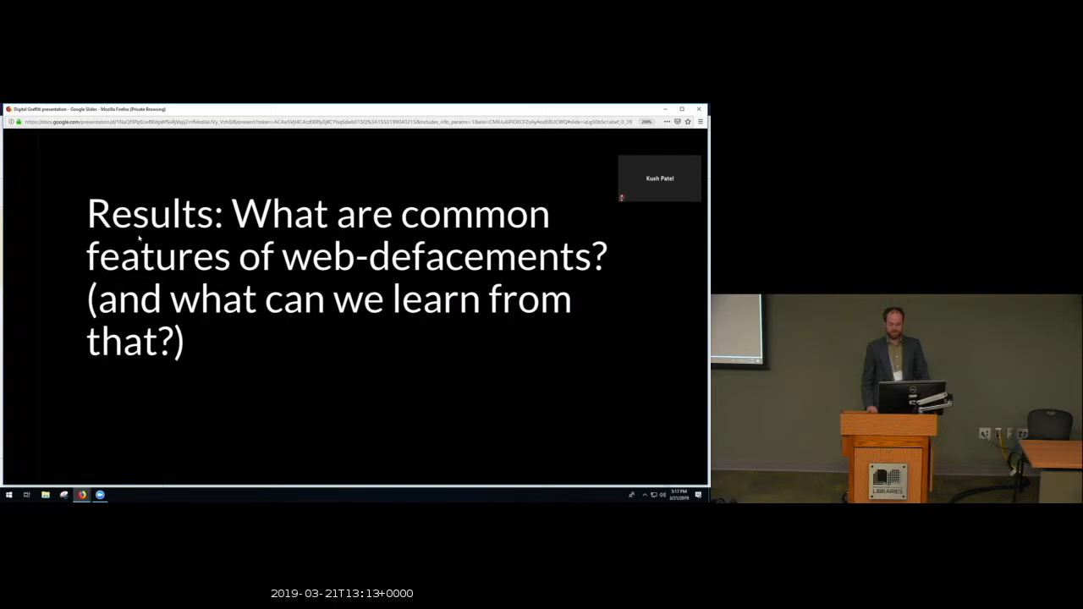
pyautogui.press('Right')
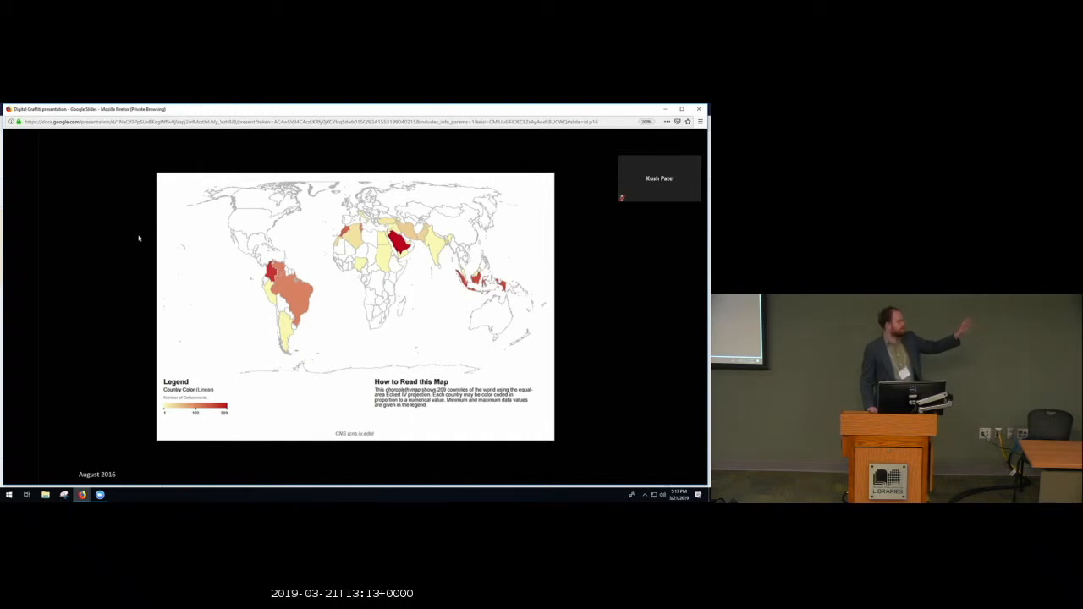
pyautogui.press('Right')
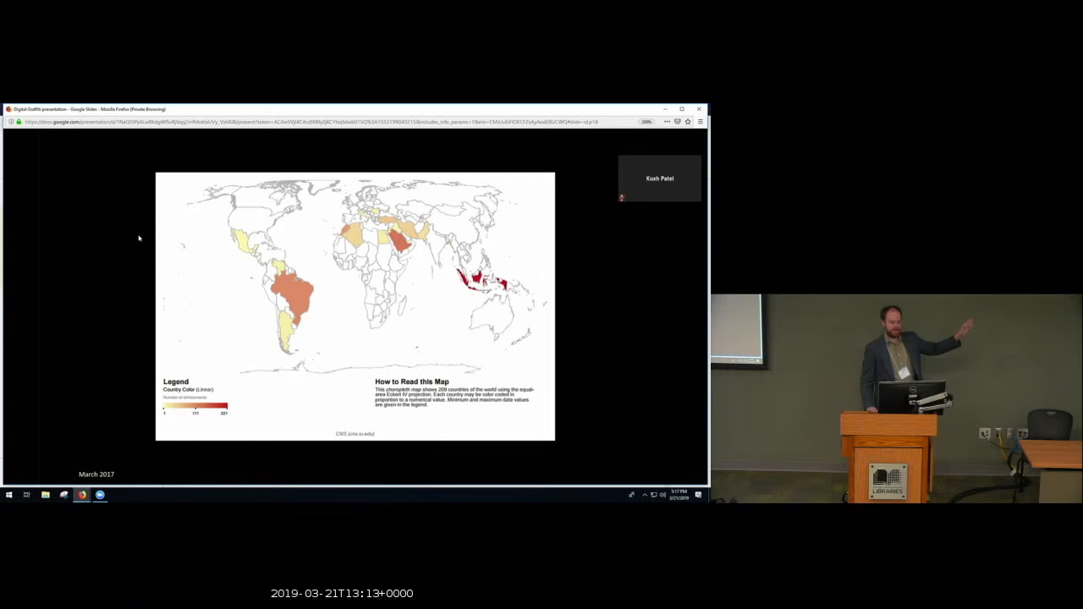